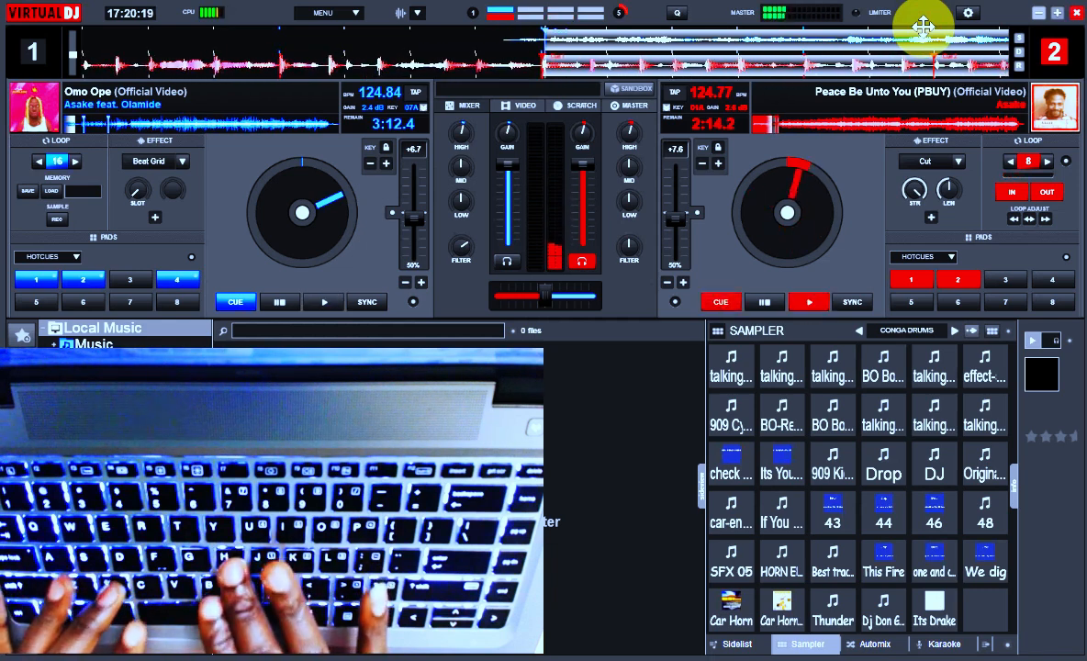
Scratch Omo Ope back and forth on deck 1 while Peace Be Unto You plays on deck 2
click(808, 301)
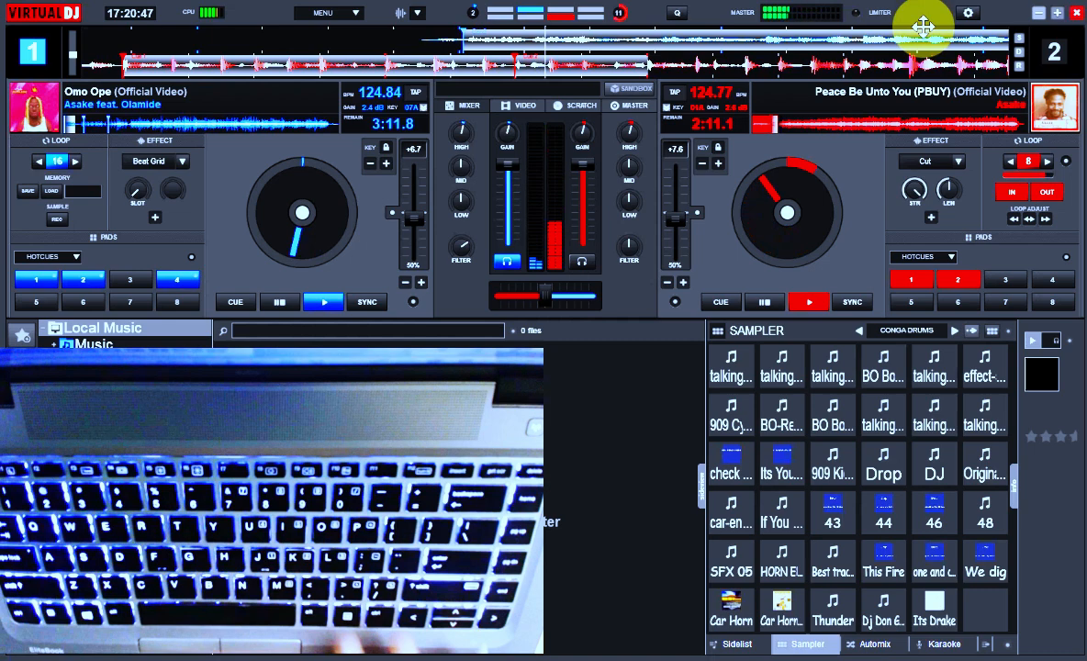
click(883, 463)
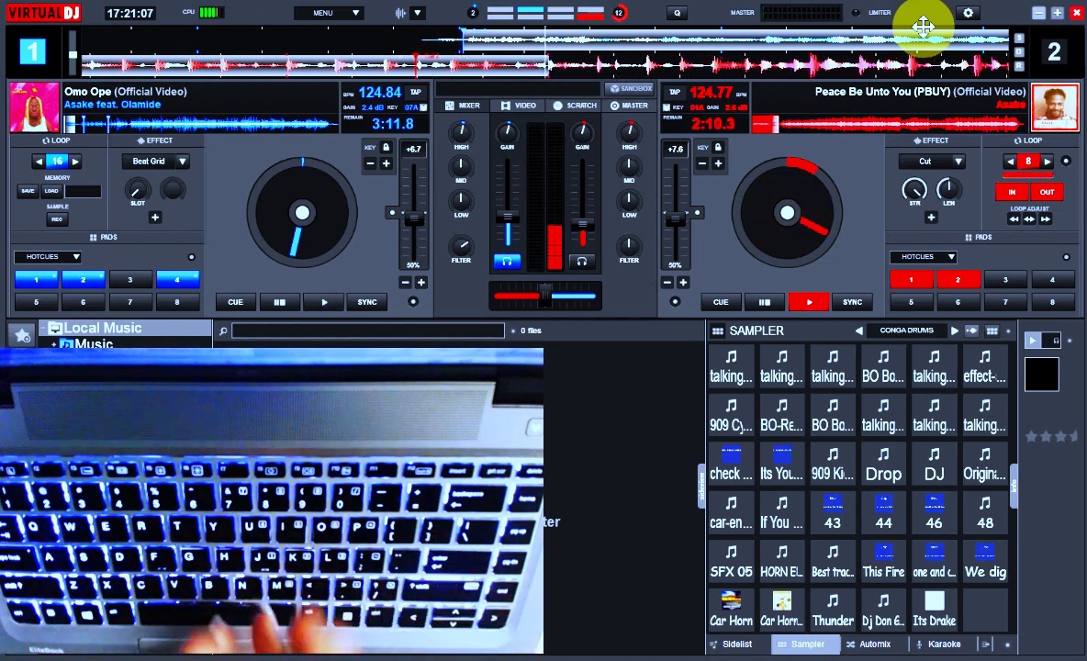
Work a scratch pattern into Peace Be Unto You on the deck 2 jog wheel
click(323, 301)
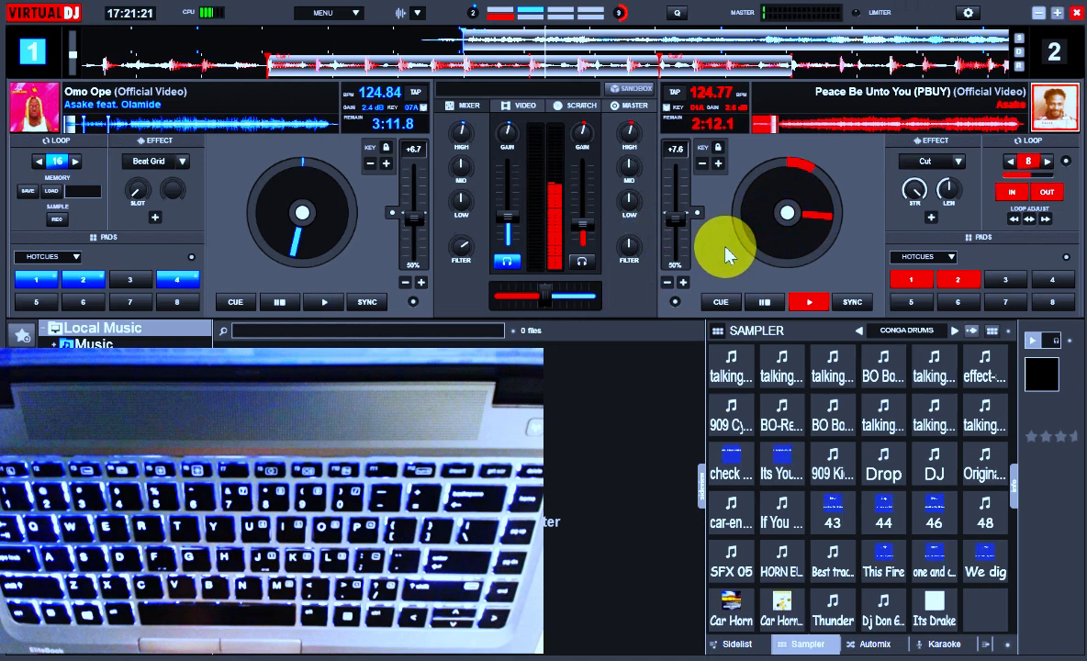
click(324, 301)
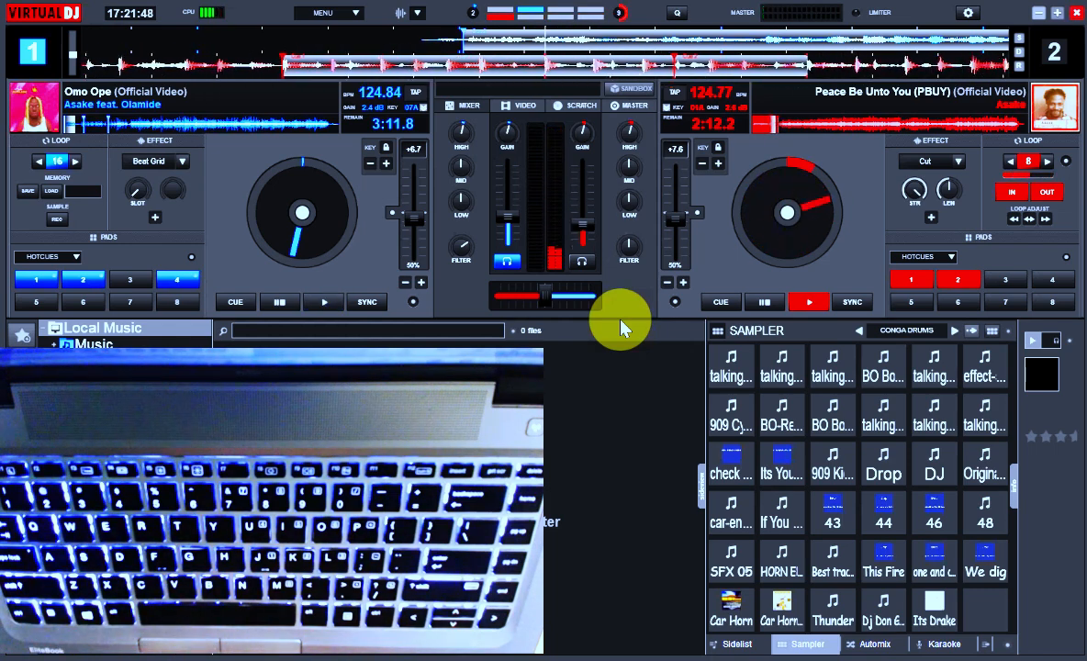
Rock the deck 1 jog wheel to scratch Omo Ope back toward 3:11 remaining
click(323, 302)
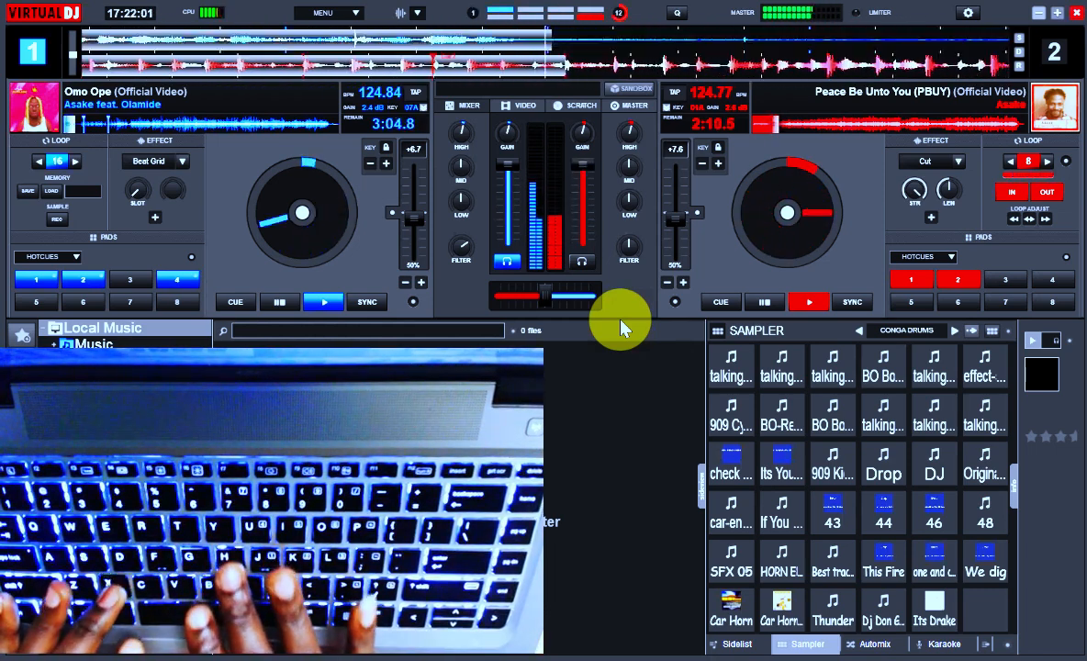
click(235, 301)
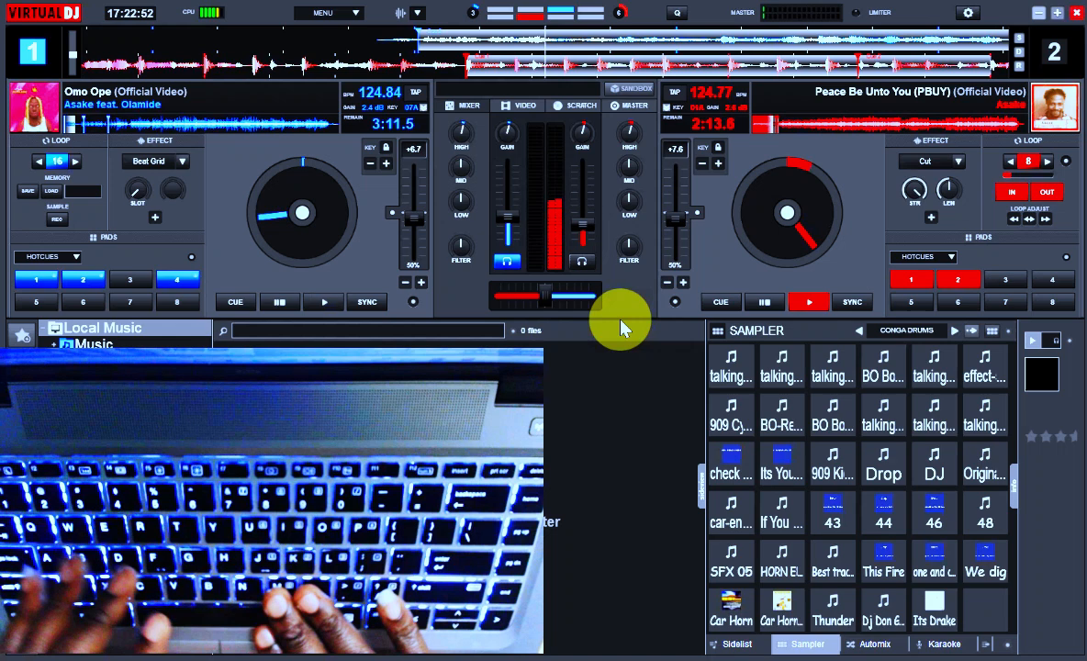
Move the crossfader between the decks and leave it centred at 50%
click(324, 301)
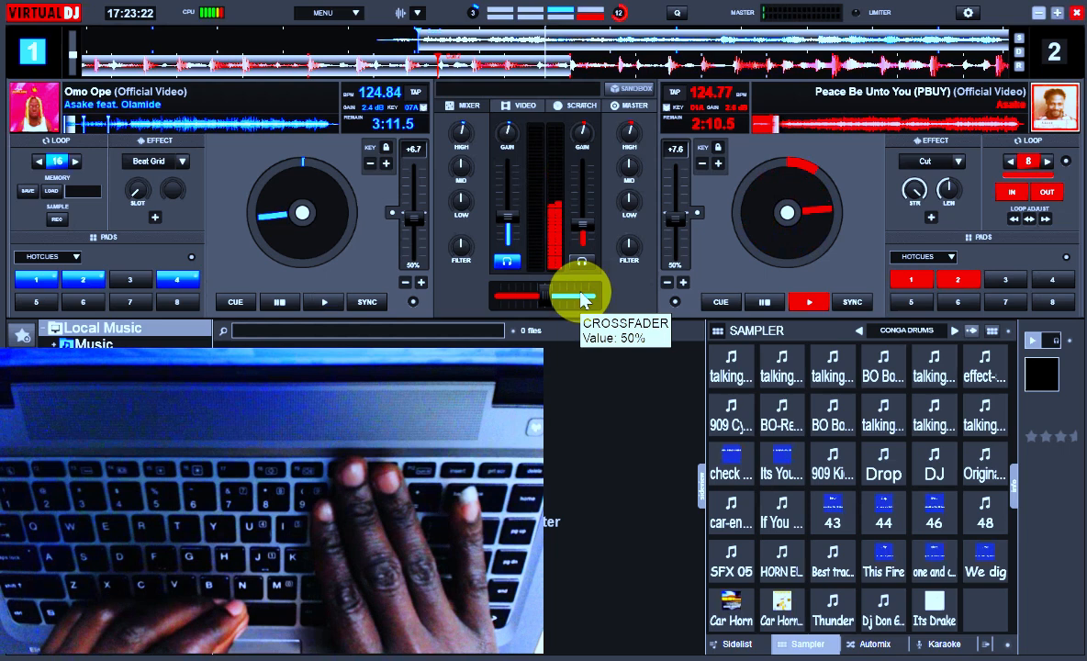
click(323, 301)
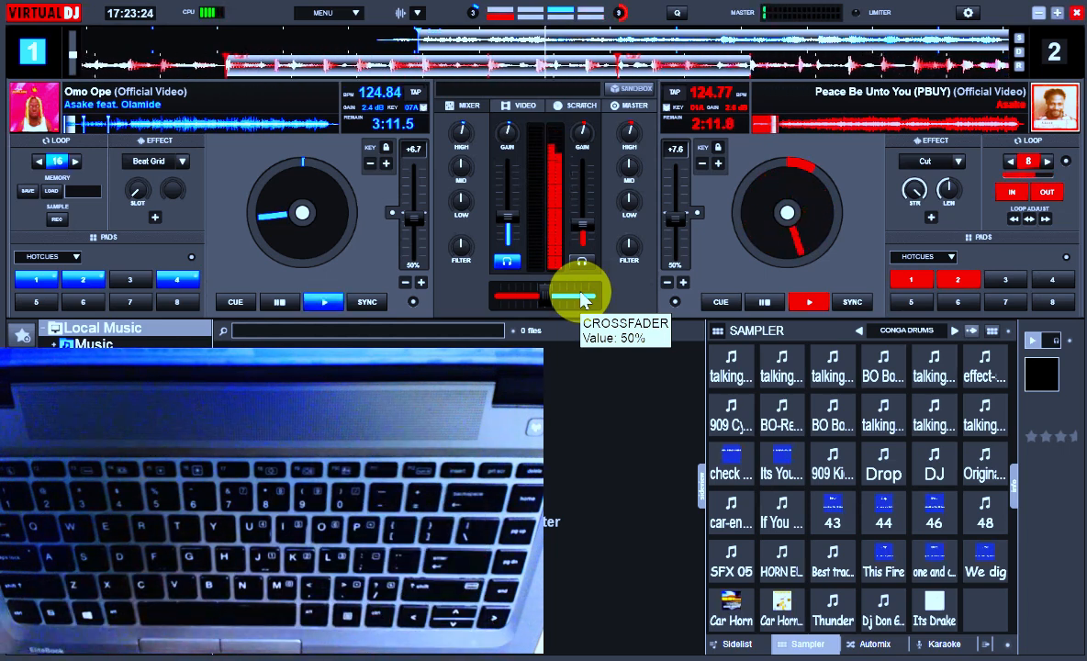